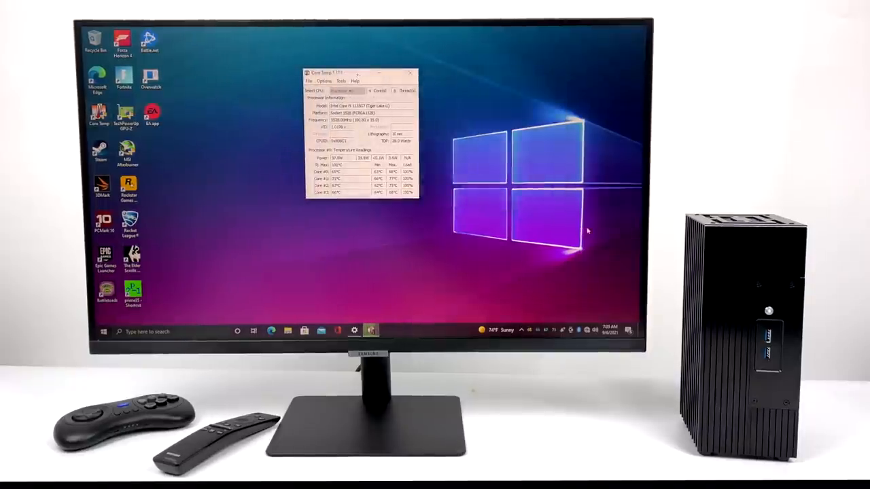
Enter Intel Visual BIOS at startup, landing on the main system information page
{"action": "left_click", "coordinate": [103, 331]}
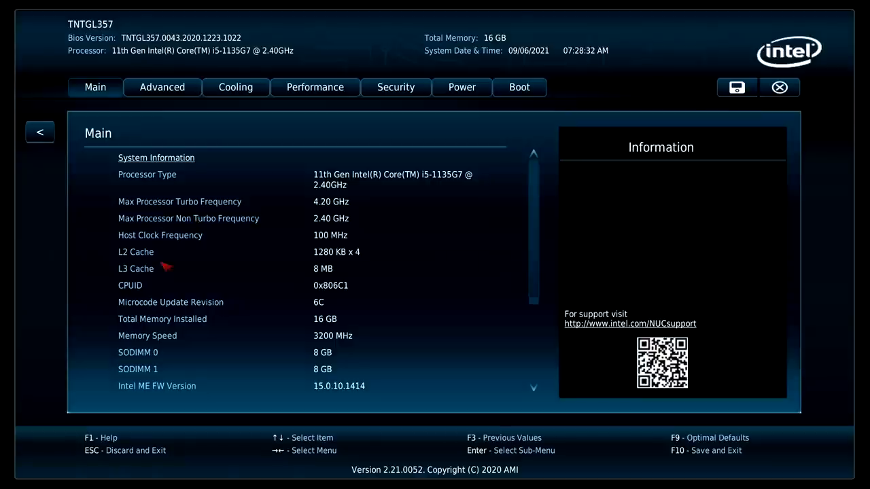
{"action": "mouse_move", "coordinate": [152, 122]}
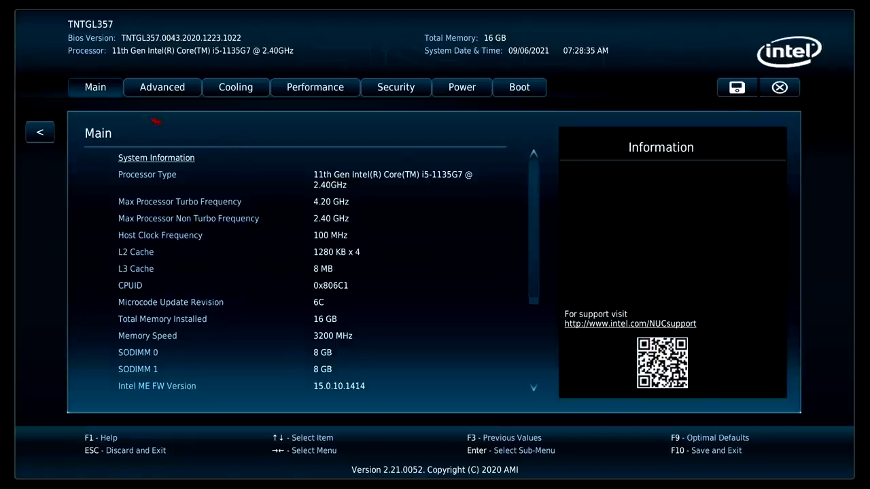
Check Cooling shows Fanless fan control, then view the Power page with 28/64 W limits
{"action": "left_click", "coordinate": [235, 87]}
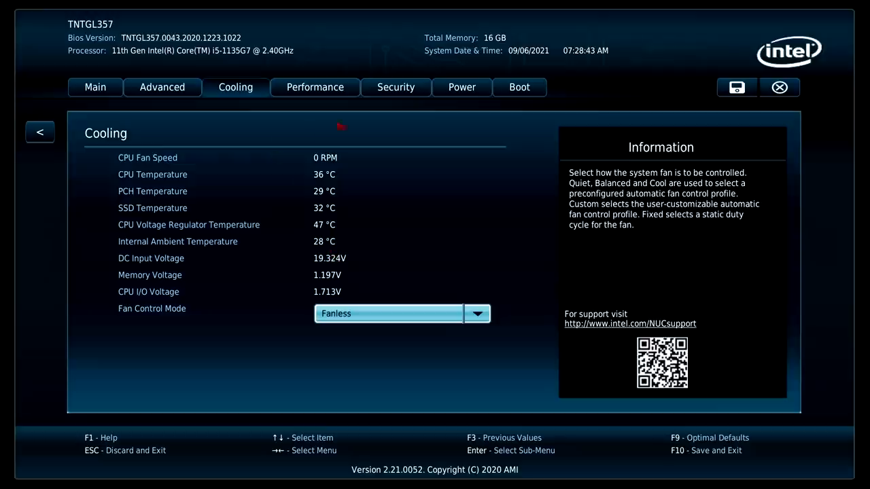
{"action": "left_click", "coordinate": [461, 87]}
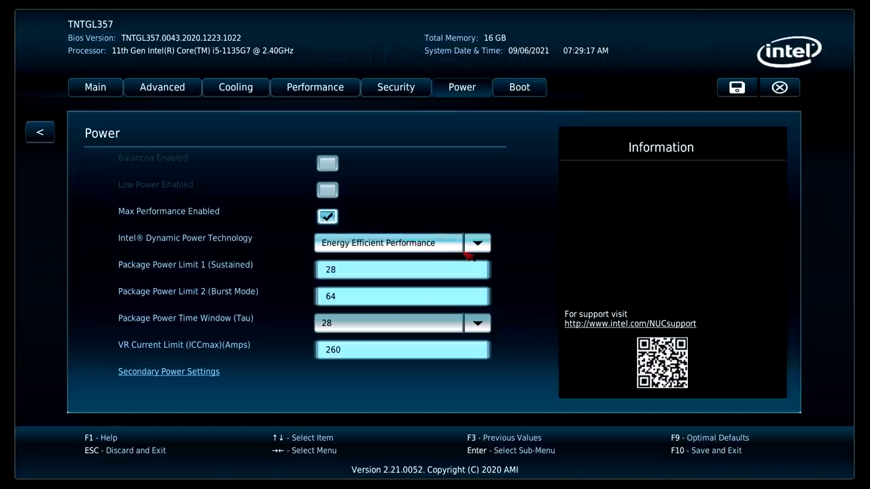
{"action": "mouse_move", "coordinate": [523, 256]}
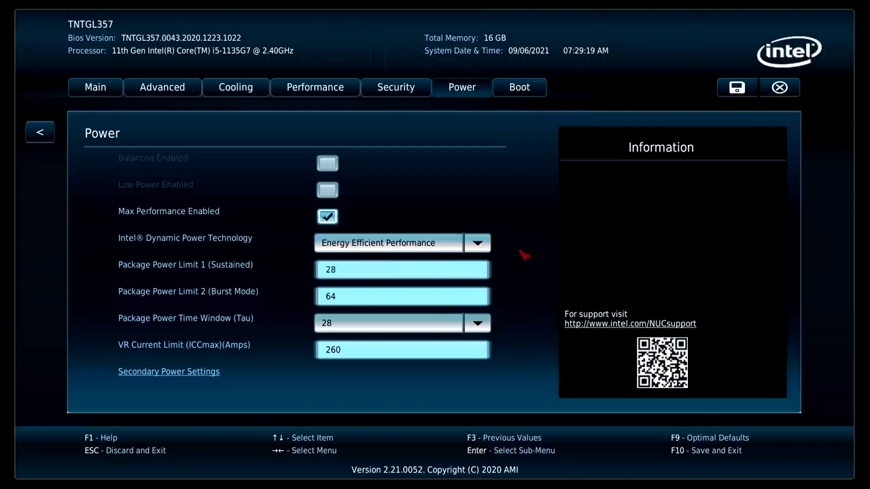
Set Dynamic Power Technology to Custom and turn off OS ACPI C2 Report
{"action": "left_click", "coordinate": [389, 242]}
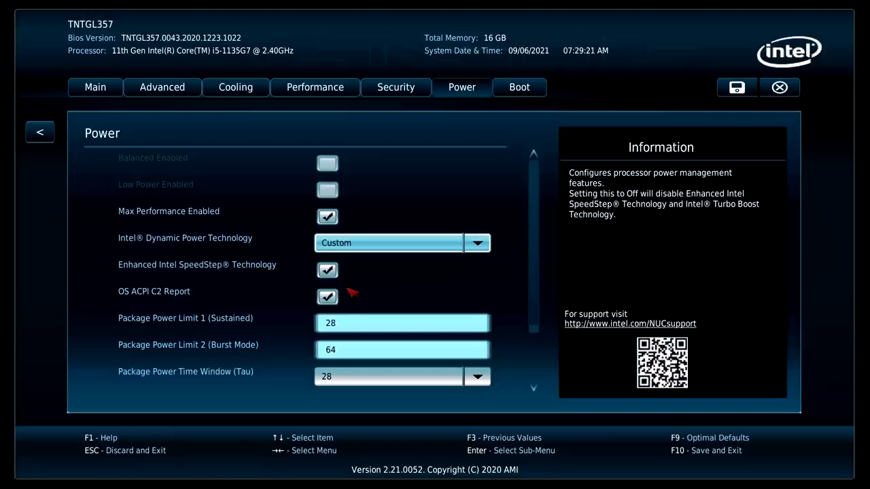
{"action": "mouse_move", "coordinate": [347, 314]}
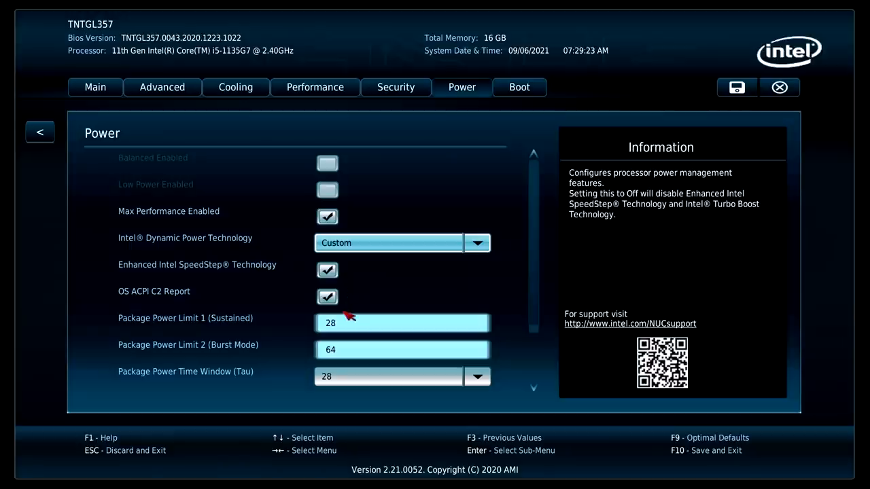
{"action": "left_click", "coordinate": [326, 296]}
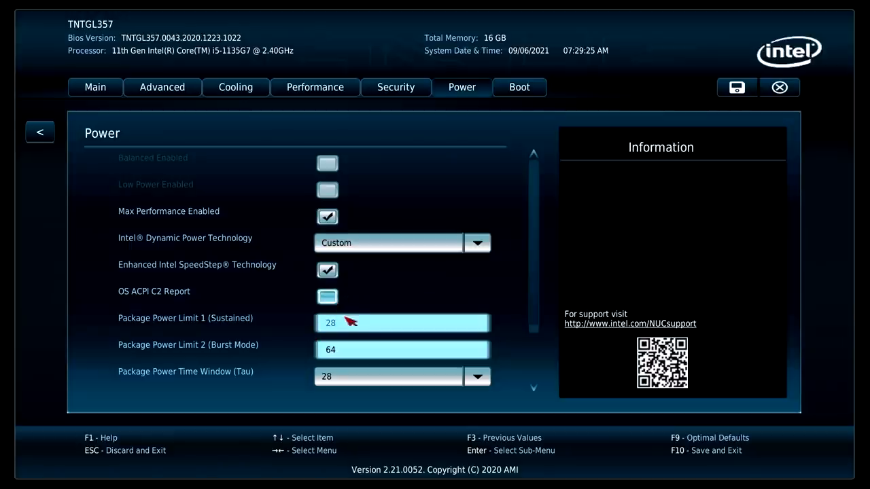
Raise package power limits to PL1 45 W and PL2 70 W with a 128-second time window
{"action": "left_click", "coordinate": [403, 324]}
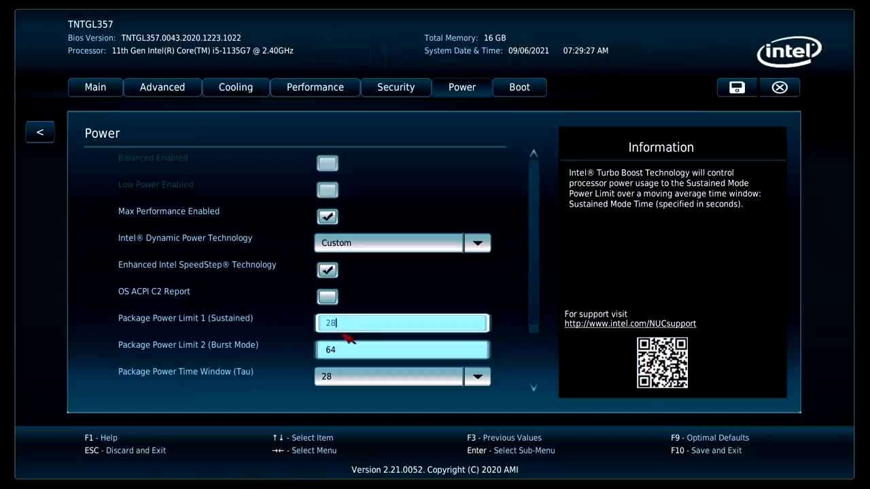
{"action": "key", "text": "Backspace"}
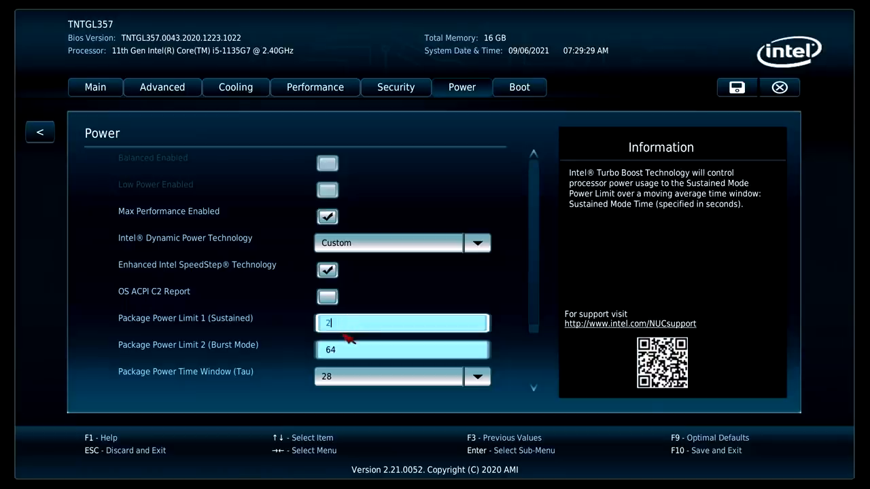
{"action": "key", "text": "Backspace"}
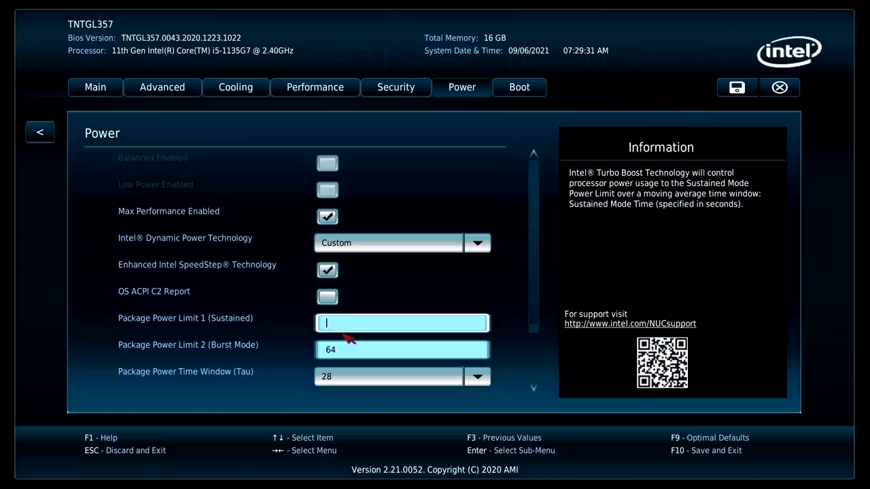
{"action": "type", "text": "45"}
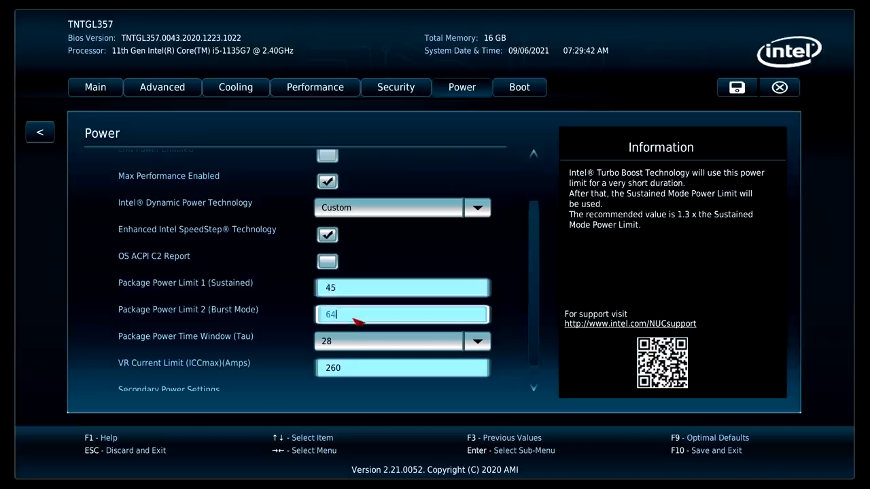
{"action": "type", "text": "70"}
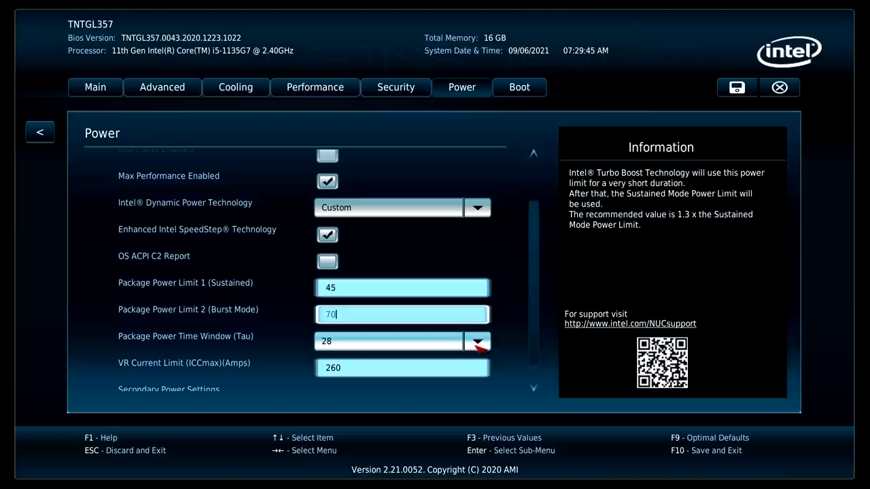
{"action": "left_click", "coordinate": [478, 341]}
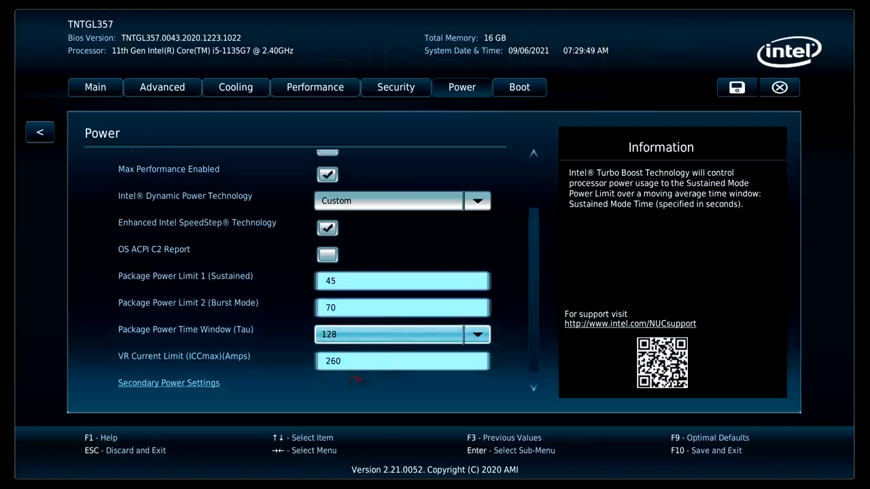
Set the VR current limit to 400
{"action": "left_click", "coordinate": [403, 361]}
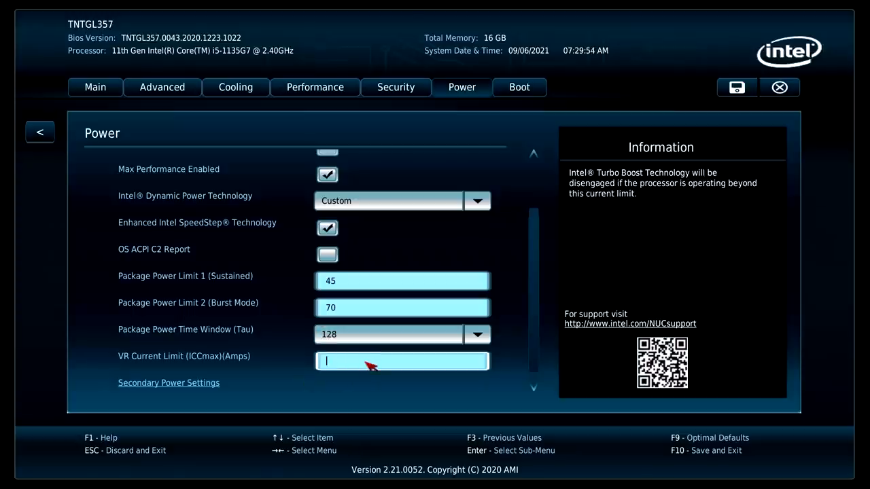
{"action": "type", "text": "400"}
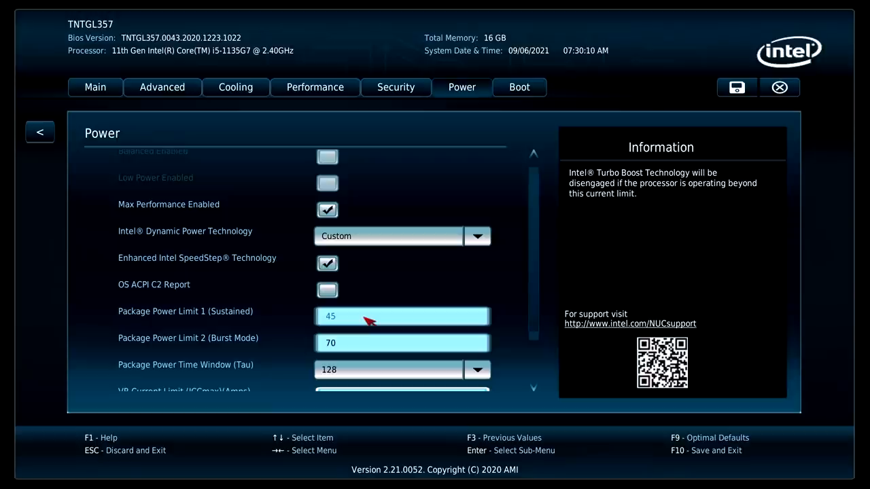
{"action": "scroll", "scroll_direction": "down", "scroll_amount": 3}
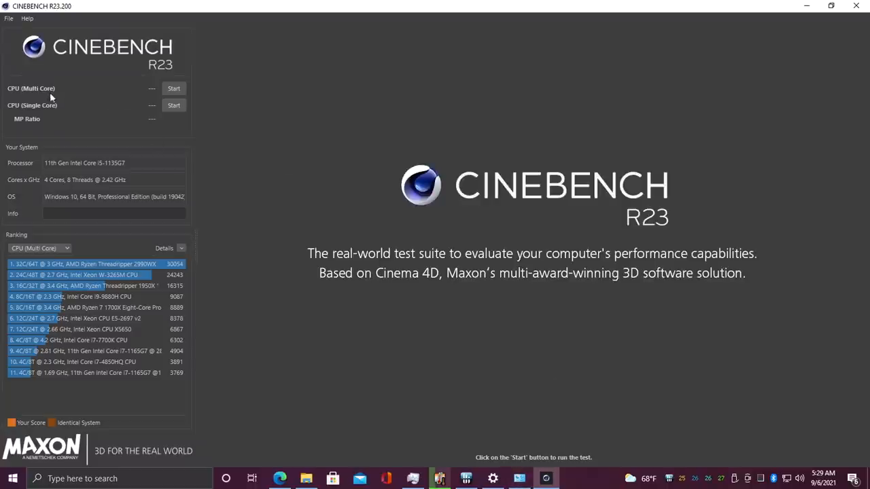
Run the CPU (Multi Core) render benchmark in Cinebench R23
{"action": "left_click", "coordinate": [174, 88]}
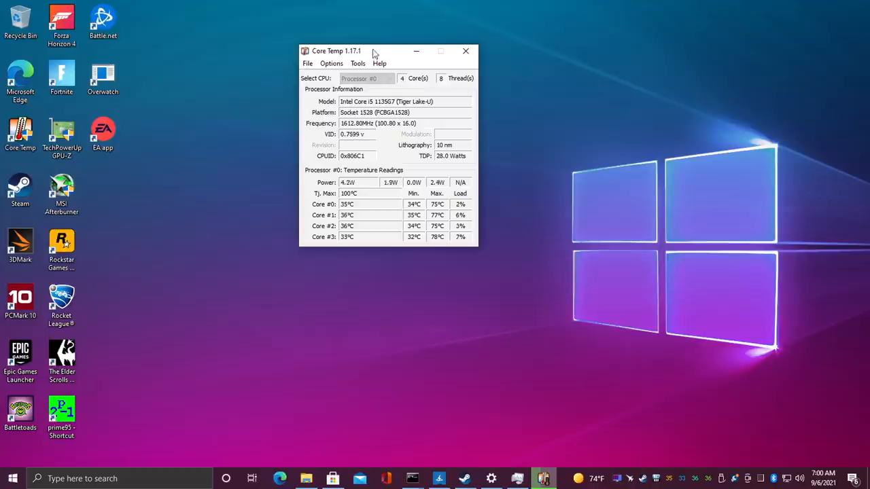
Position the Core Temp window to read the 75–77 °C maximum core temperatures
{"action": "left_click_drag", "start_coordinate": [372, 50], "coordinate": [396, 68]}
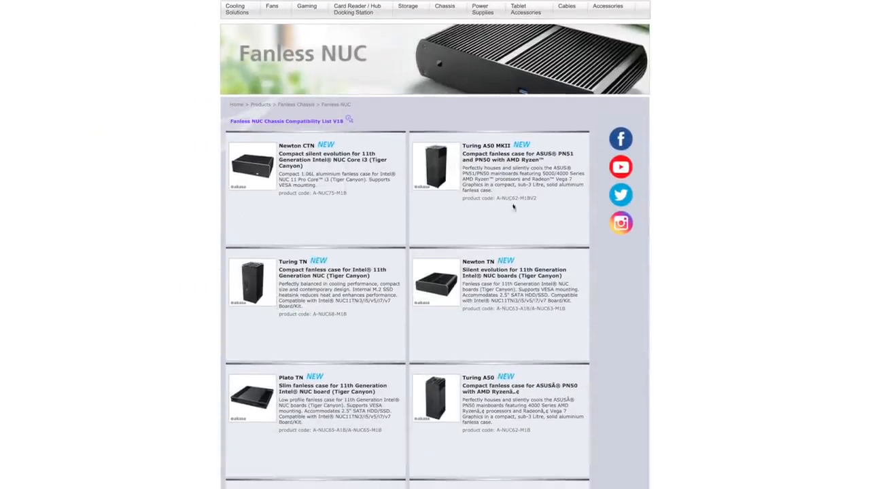
Go to the Turing A50 MKII compact fanless case product page on Akasa's site
{"action": "left_click", "coordinate": [496, 158]}
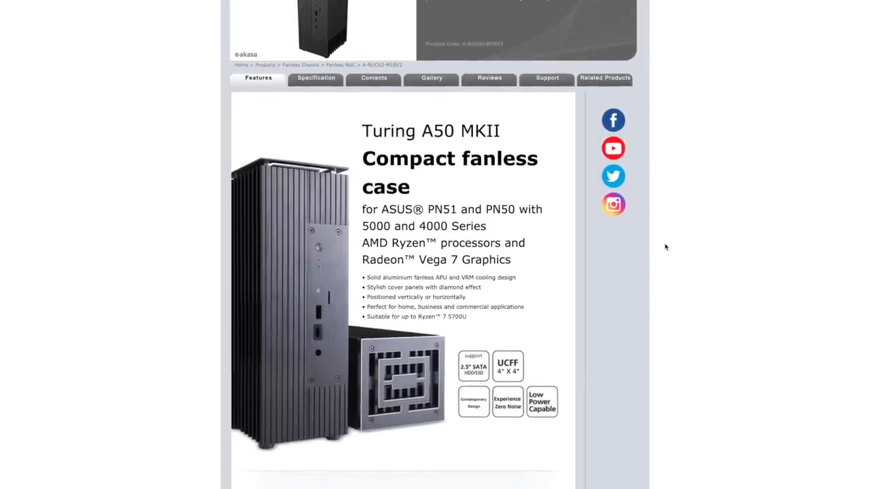